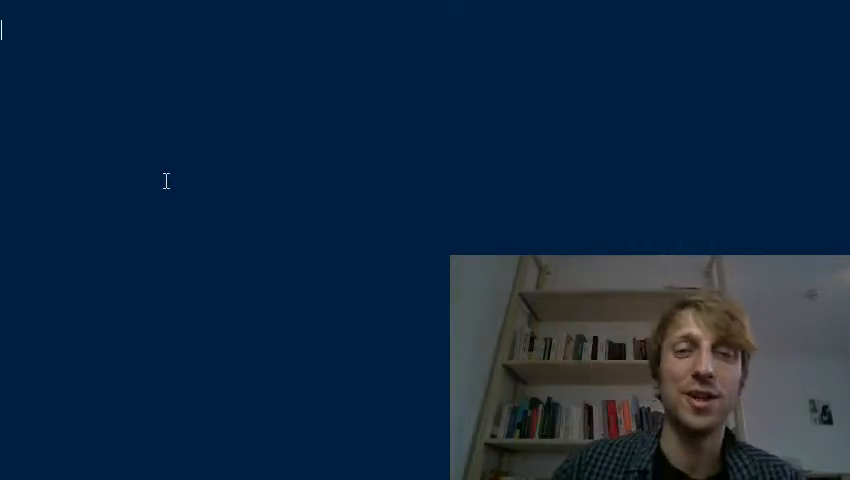
mouse_move(350, 191)
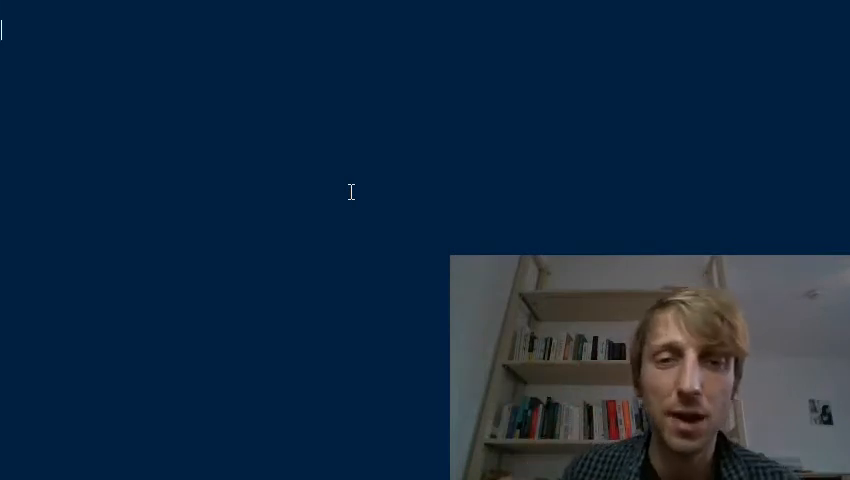
Begin the import statement by typing 'impo' on the first line.
text(impo)
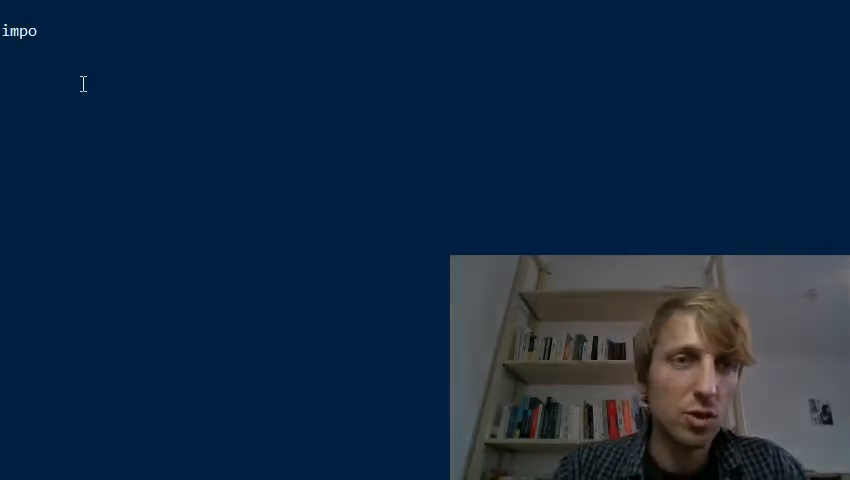
Complete the first line as 'import pandas as pd'.
text(rt panda)
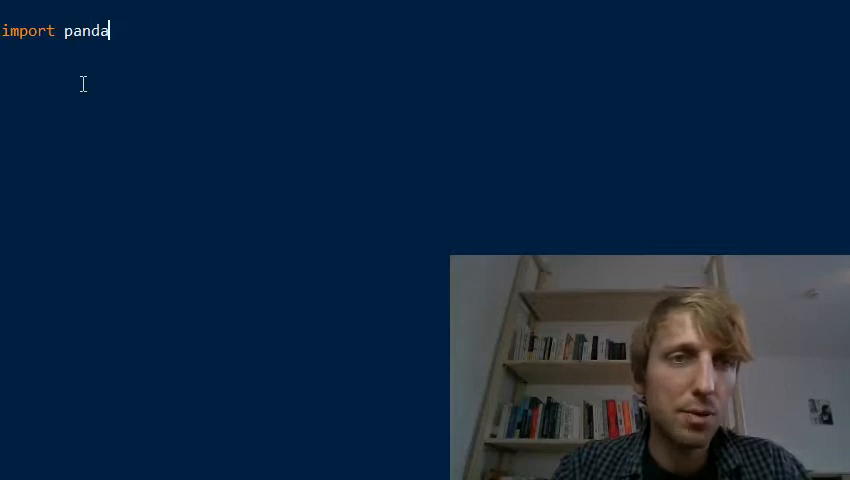
text(s as pd)
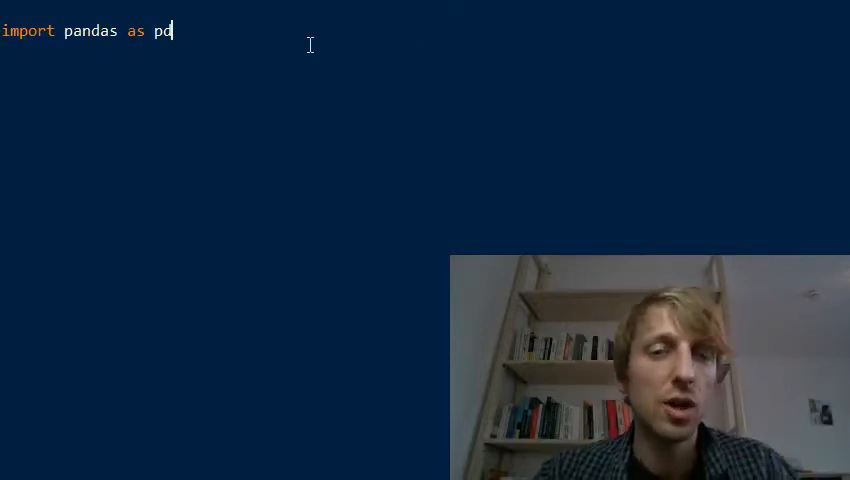
double_click(160, 31)
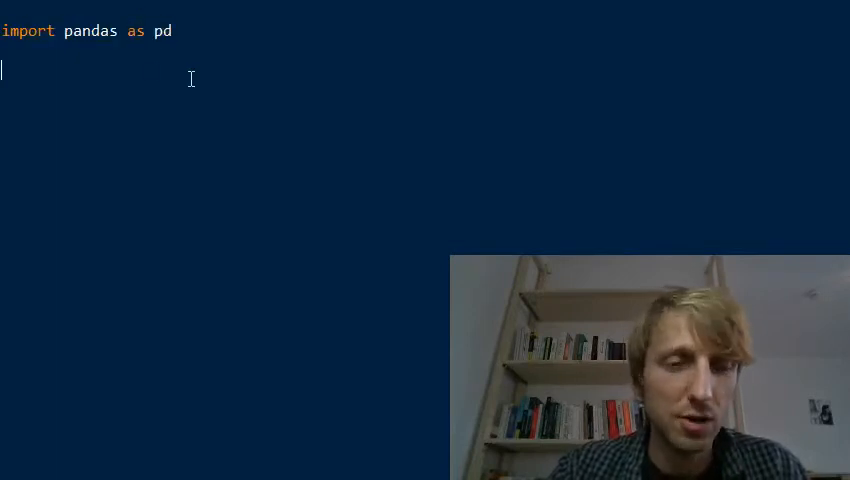
mouse_move(190, 78)
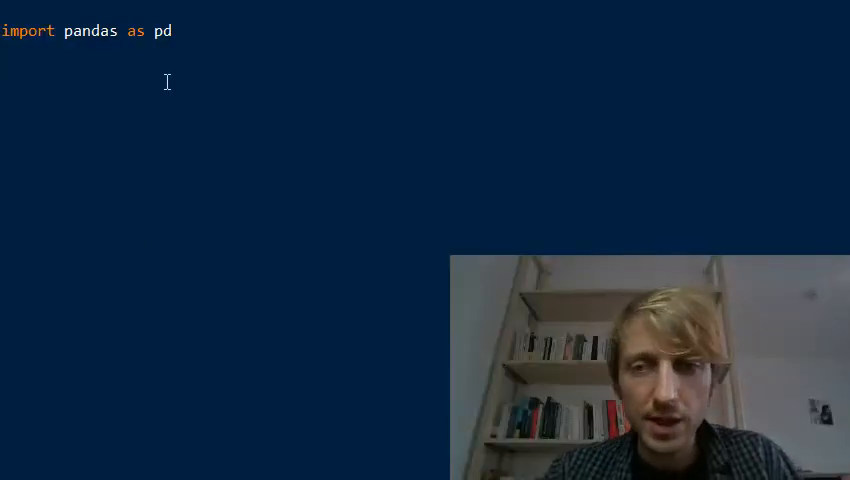
Type a temporary 'pip install pandas' note on the next line, then remove it.
text(pip)
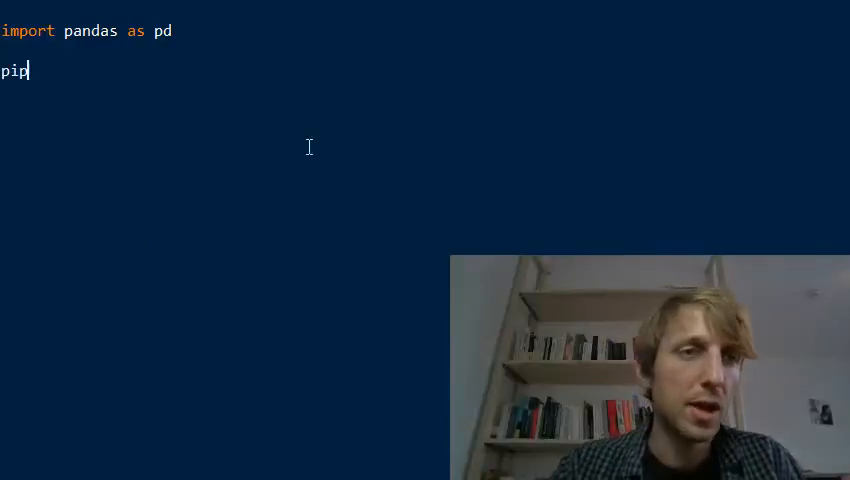
text(install pandas)
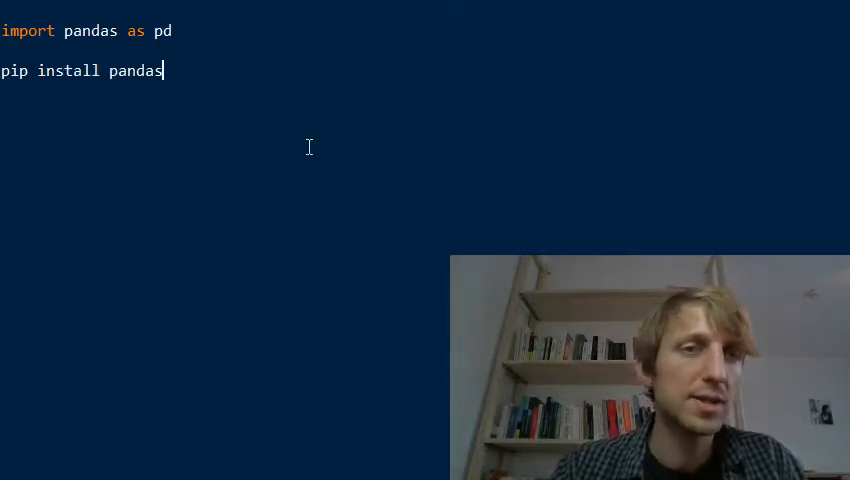
double_click(135, 70)
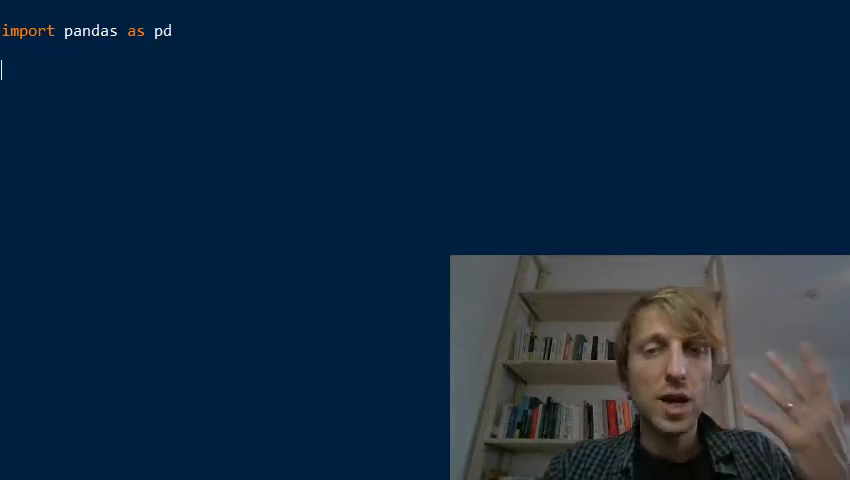
mouse_move(178, 128)
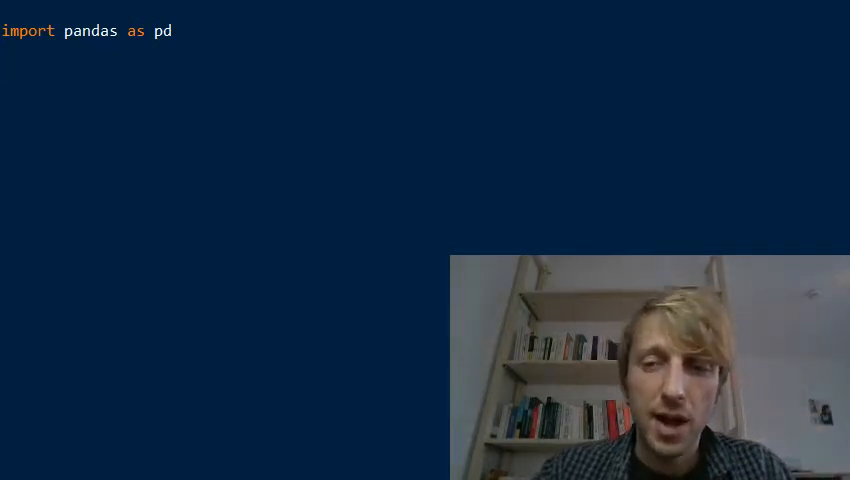
Paste s = pd.Series([42, 21, 7, 3.5]), print(s), and the output as a comment.
key(Return)
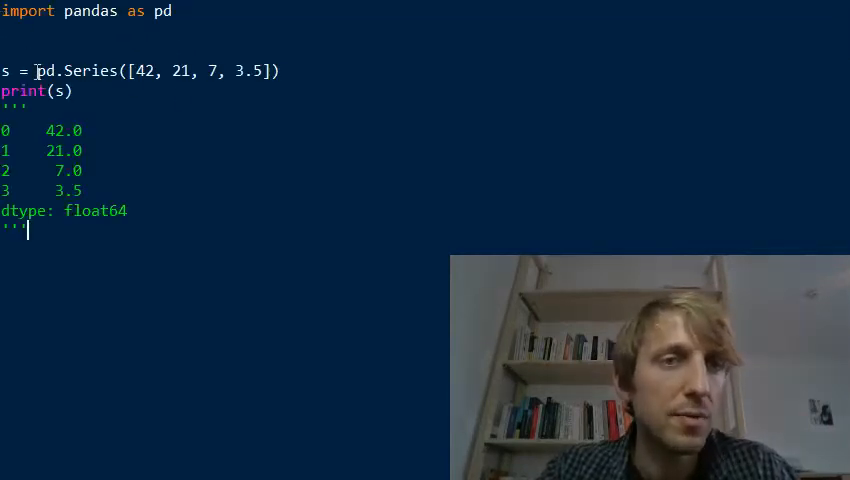
double_click(75, 70)
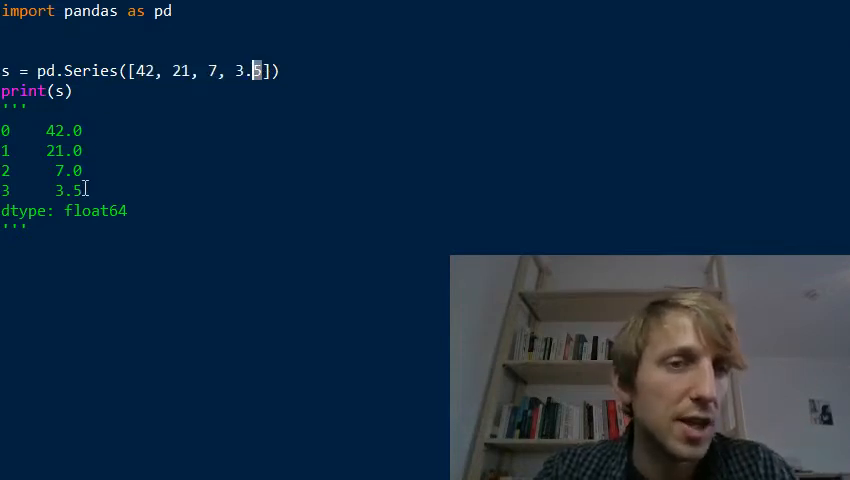
drag(5, 130, 820, 195)
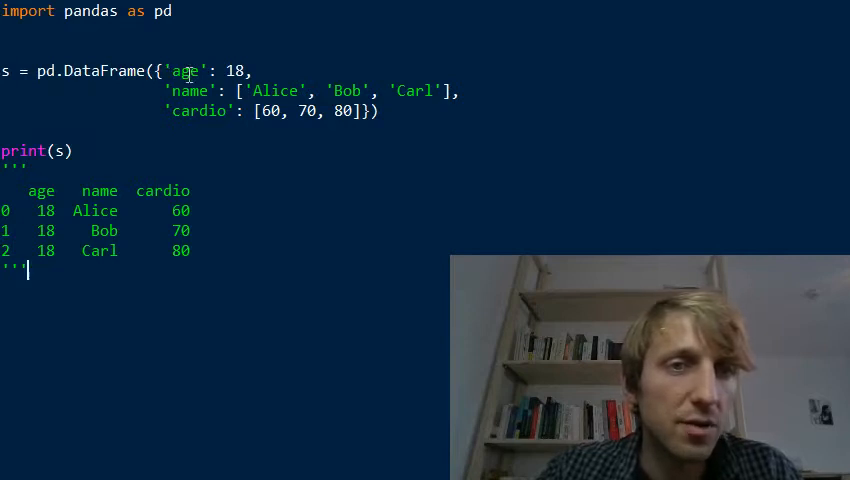
Turn the Series into a DataFrame with age 18, names and cardio 60, 70, 80.
double_click(186, 70)
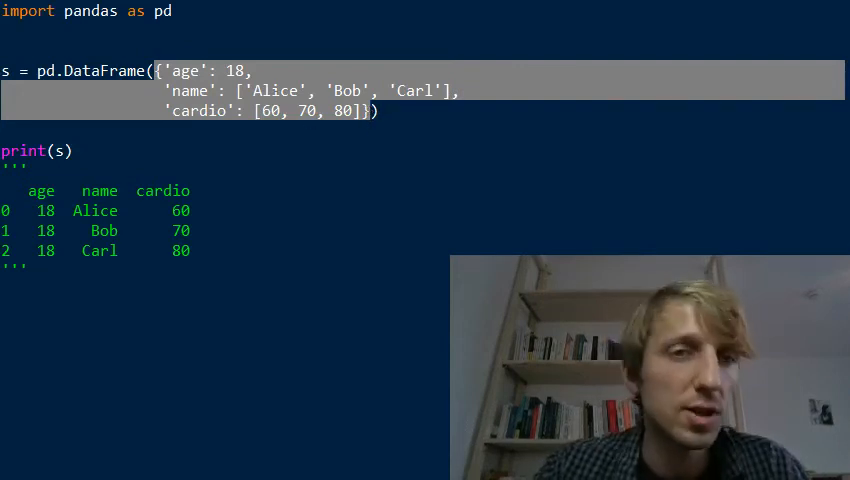
double_click(188, 71)
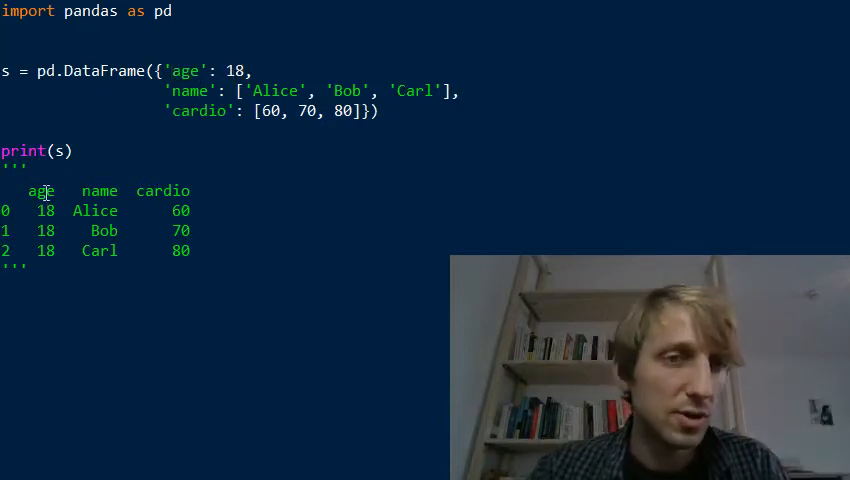
mouse_move(98, 190)
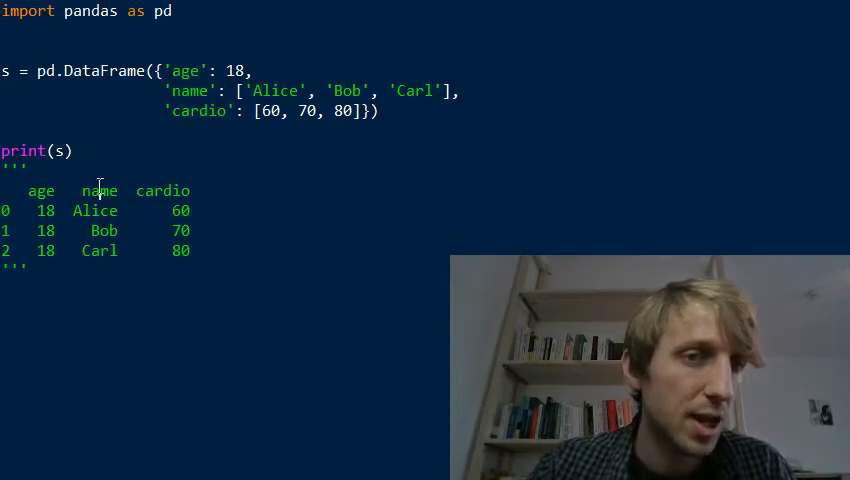
double_click(191, 90)
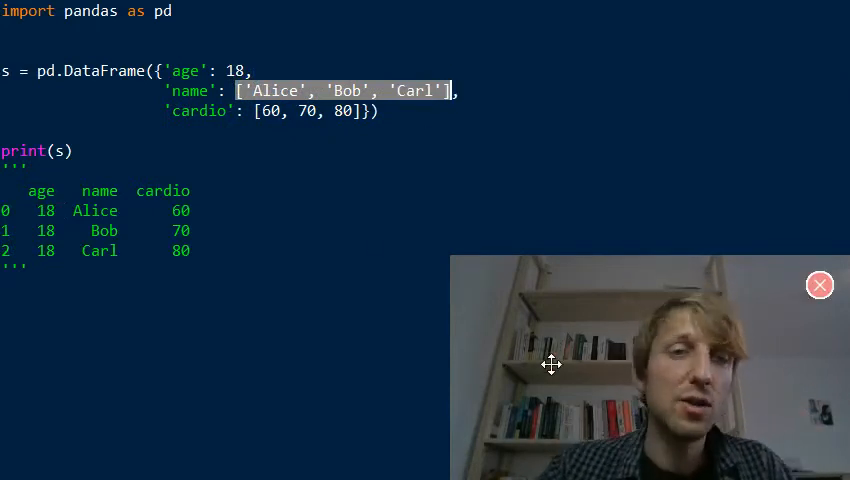
mouse_move(545, 348)
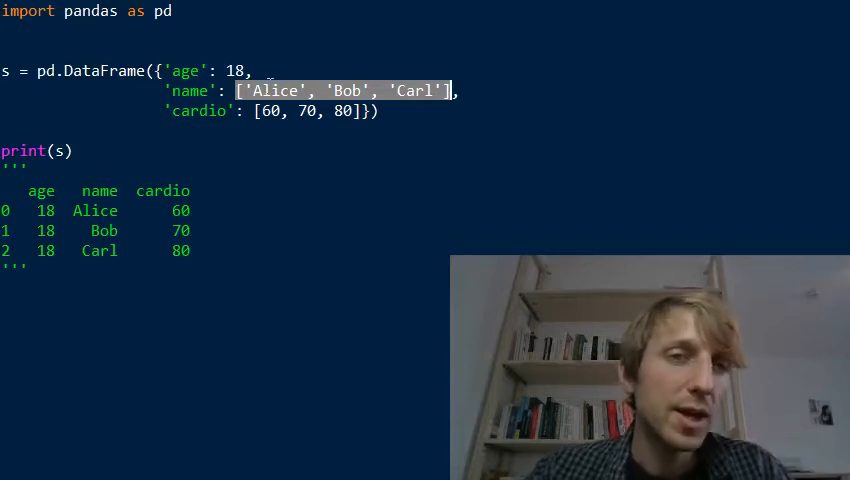
double_click(239, 69)
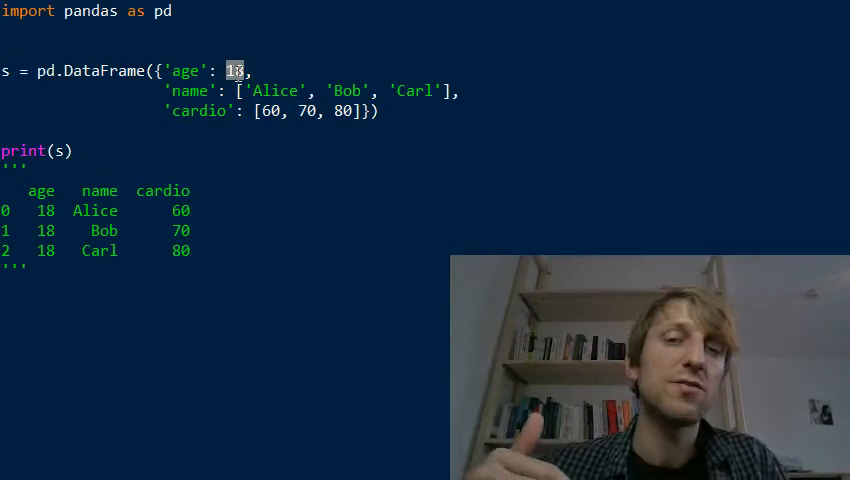
mouse_move(288, 28)
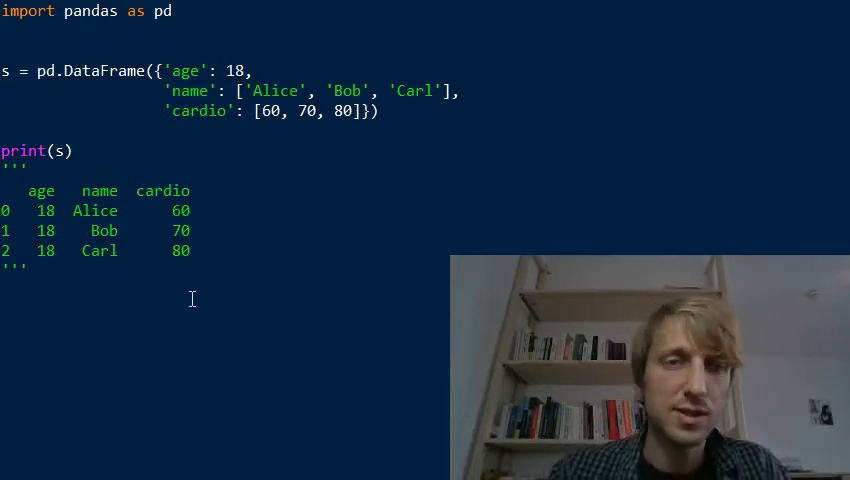
Add a new print line selecting s['age'].
text(print)
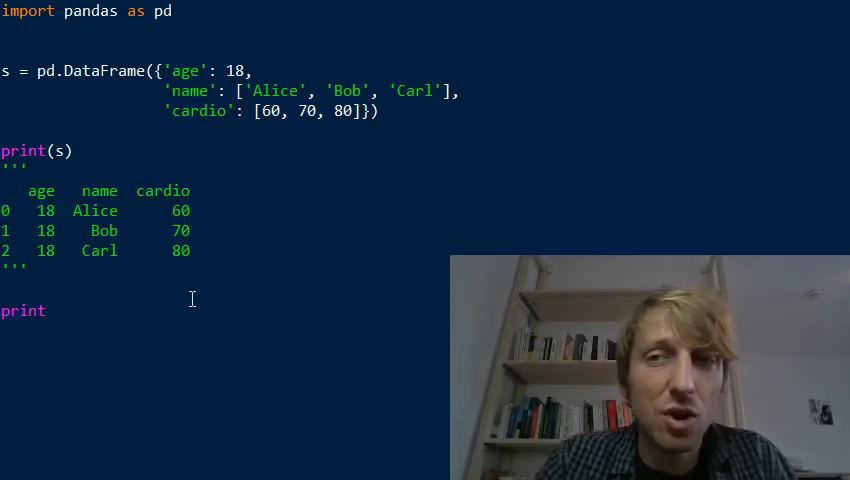
text(()
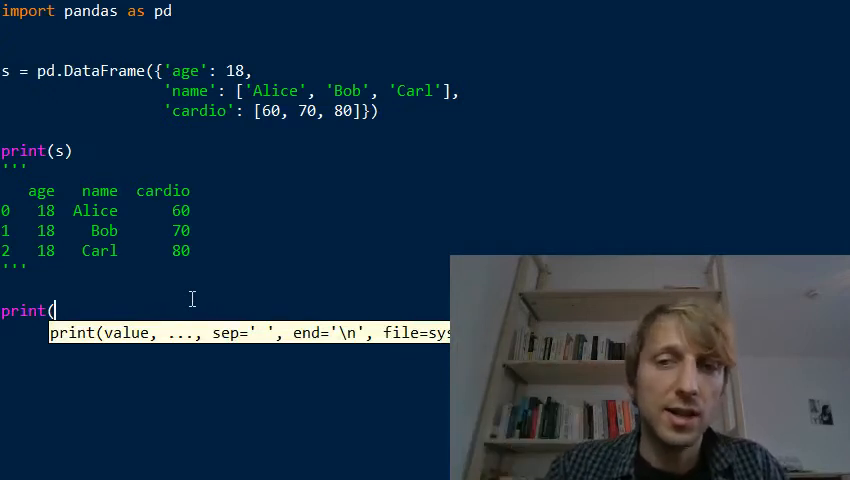
text(s)
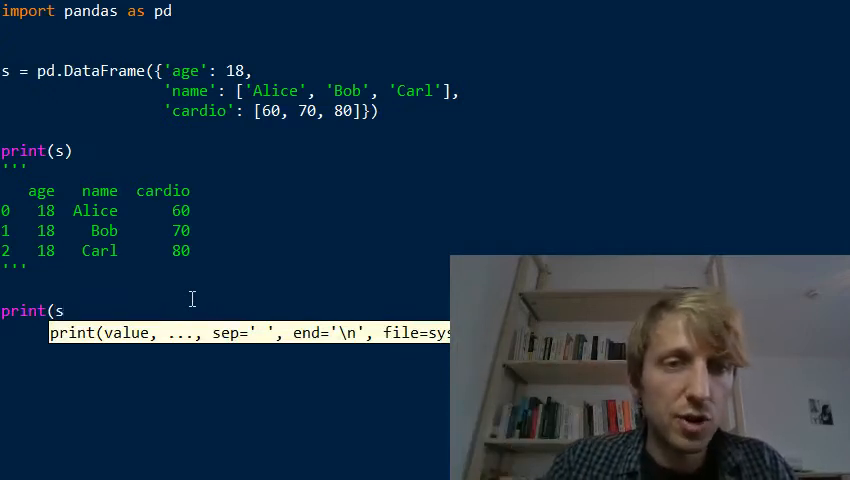
text(['age'])
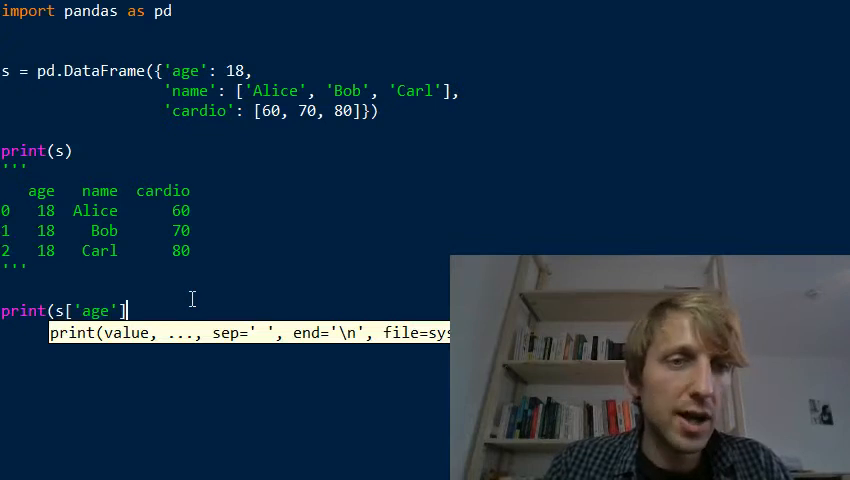
text())
click(50, 151)
text(# )
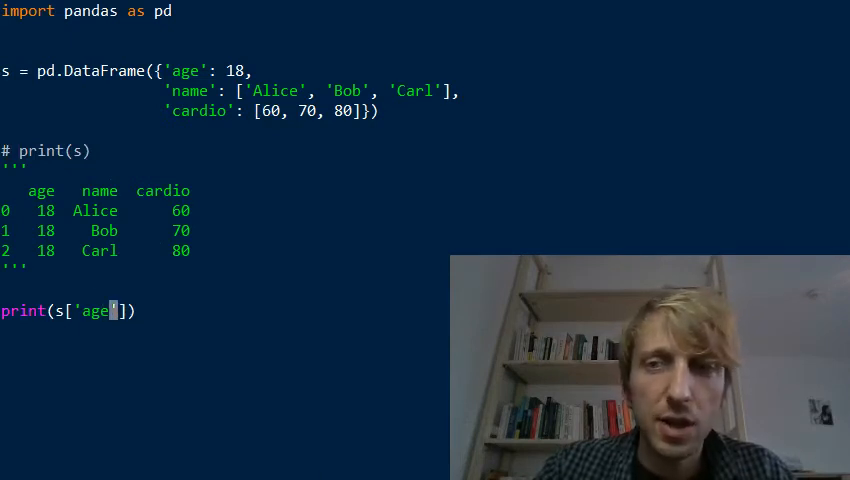
Replace the selection with s[s['cardio']>60] to keep rows with cardio above 60.
text(2)
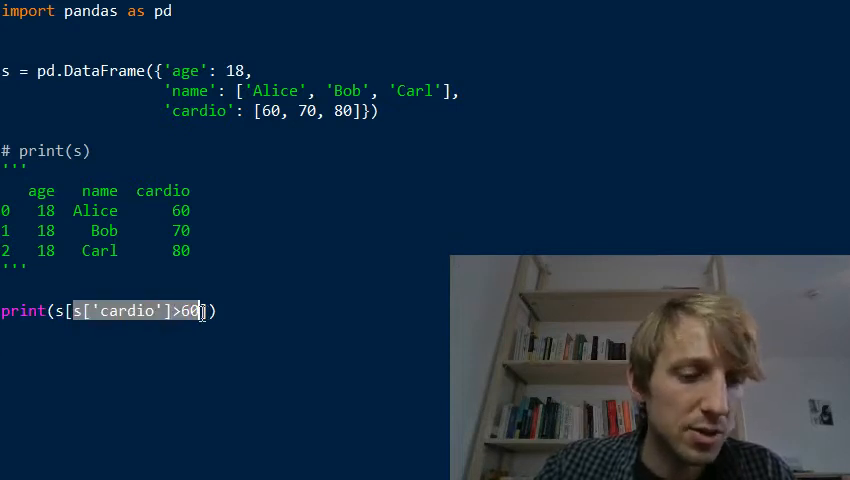
key(Backspace)
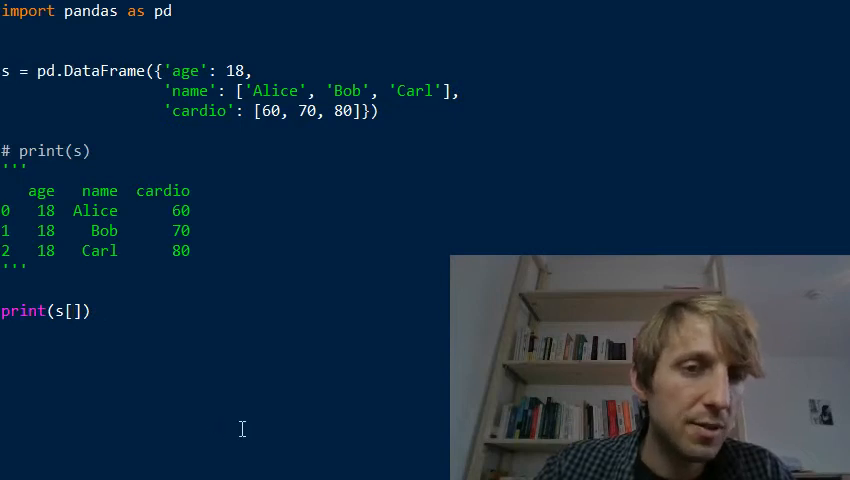
text(s['cardio']>60)
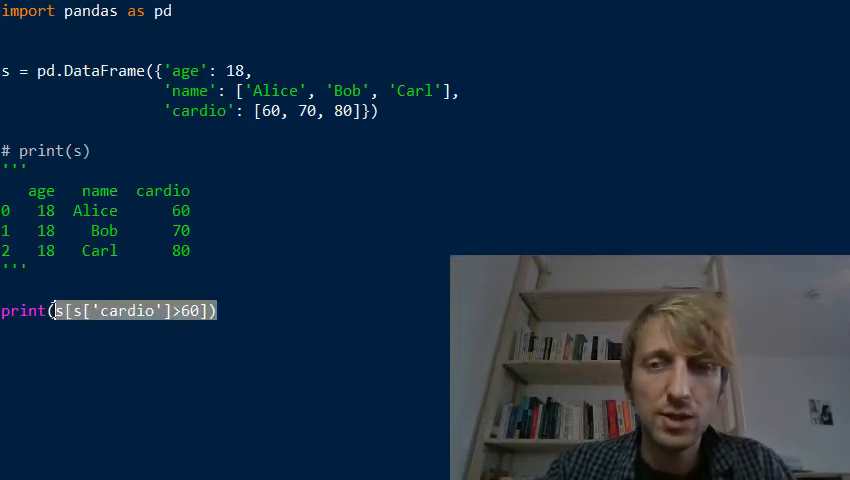
text(df.)
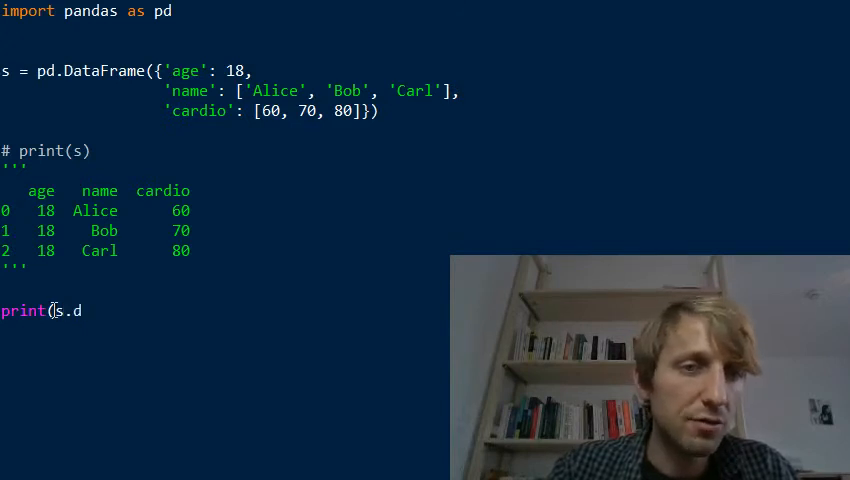
Write print(s.loc[1:, ['name', 'age']]) to show name and age from row 1 onward.
text(oc[)
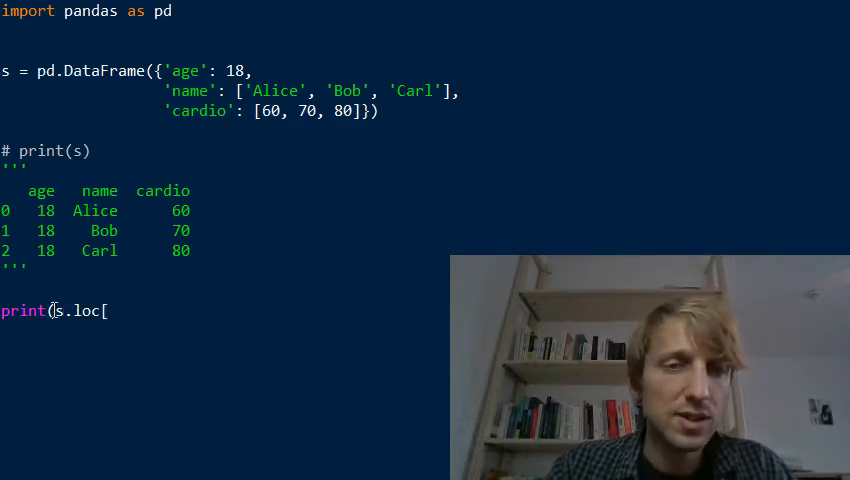
text(]))
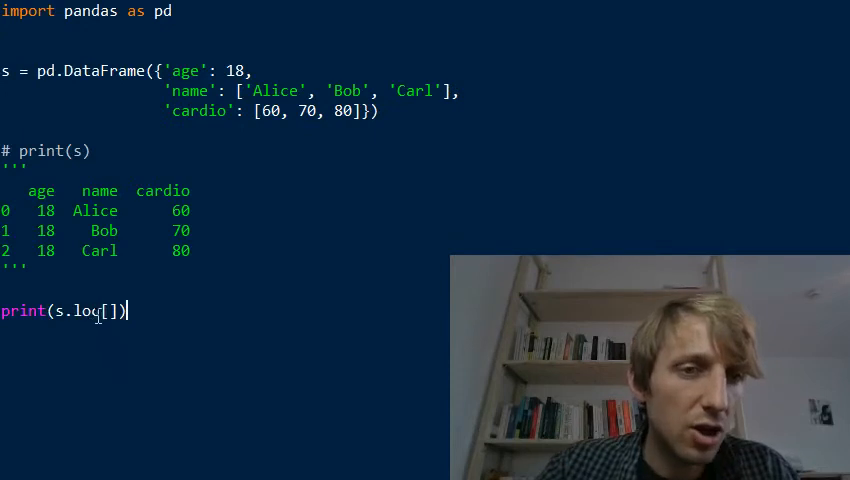
double_click(90, 311)
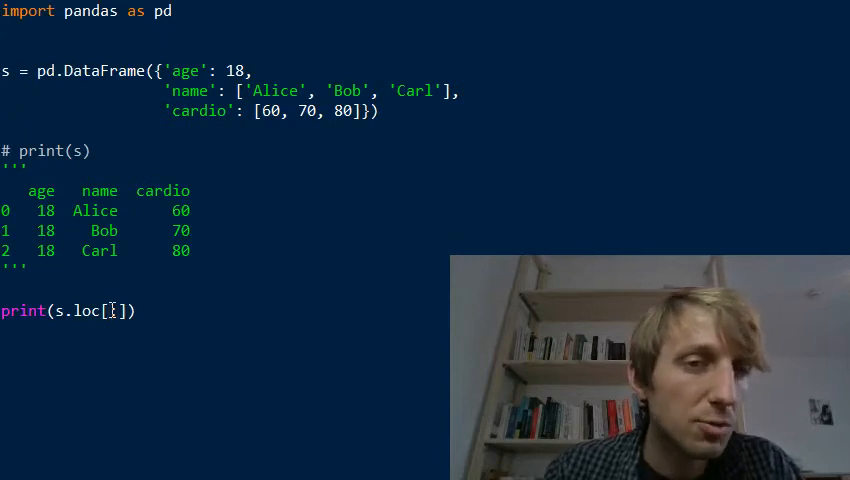
text(:, ['name', 'g)
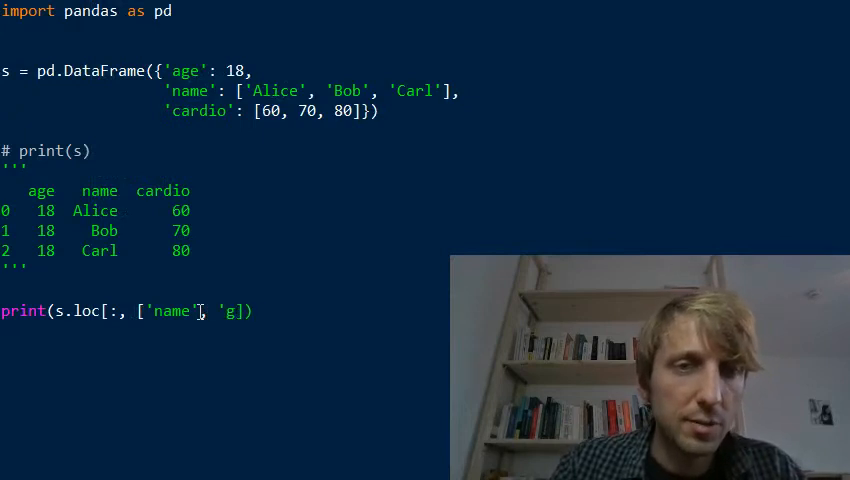
text(age)
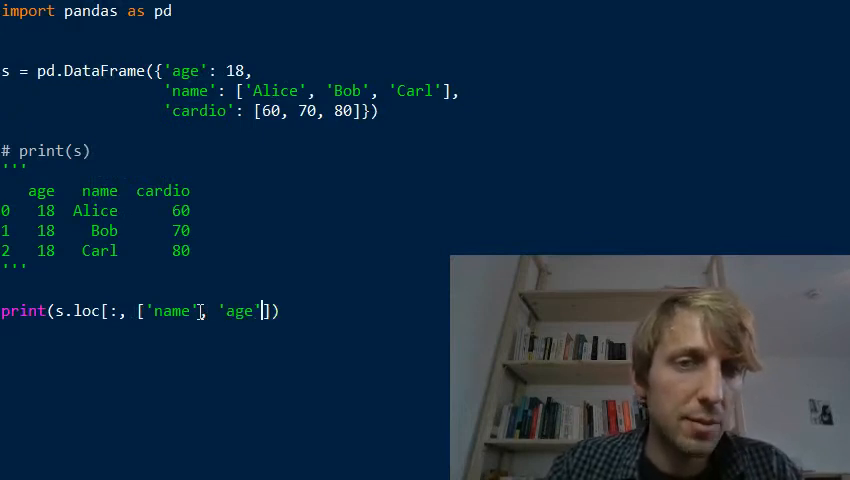
double_click(170, 311)
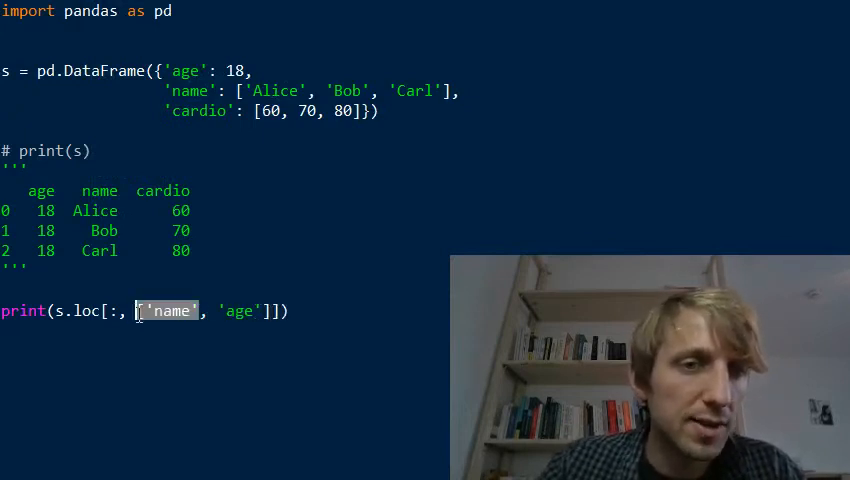
text(1)
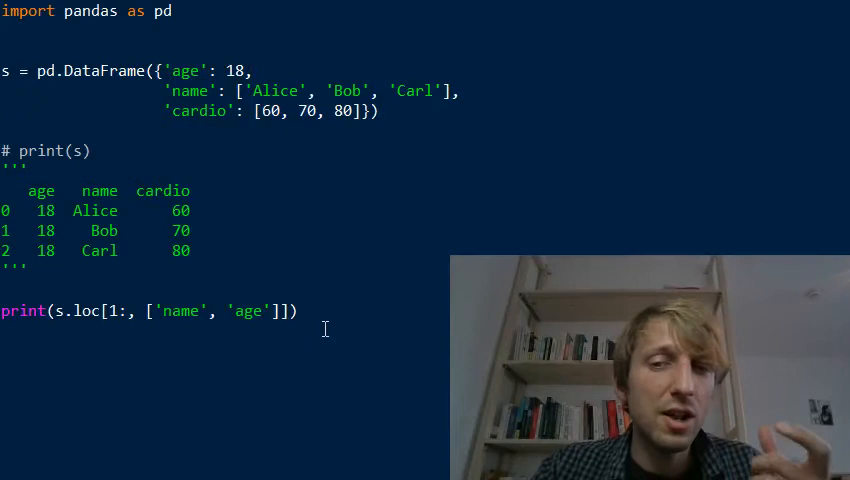
mouse_move(82, 319)
text(i)
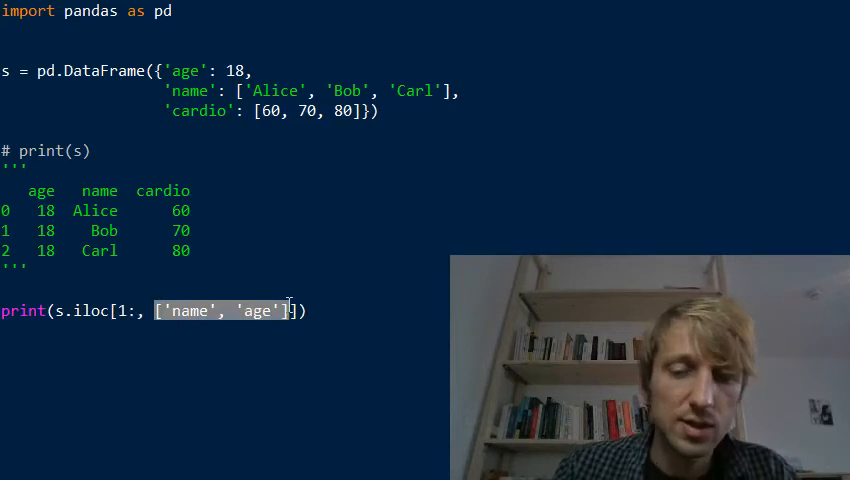
Rewrite the selection as print(s.iloc[2, 1]) for the value at row 2, column 1.
key(Delete)
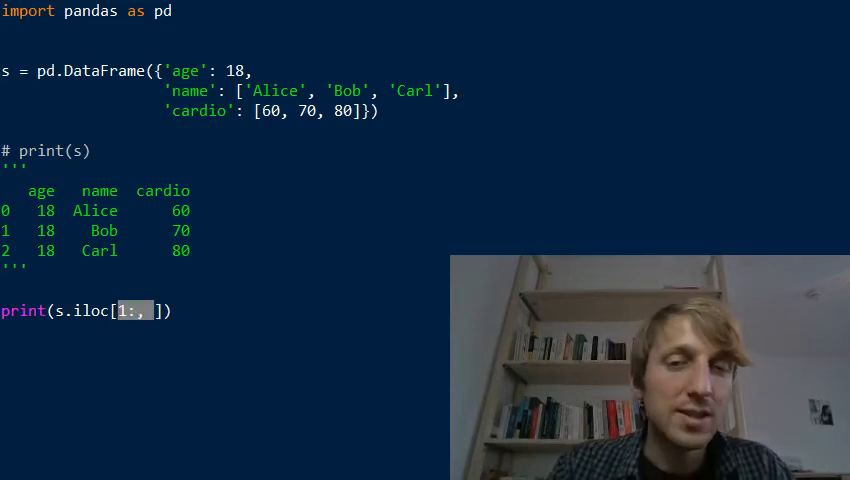
text(2,)
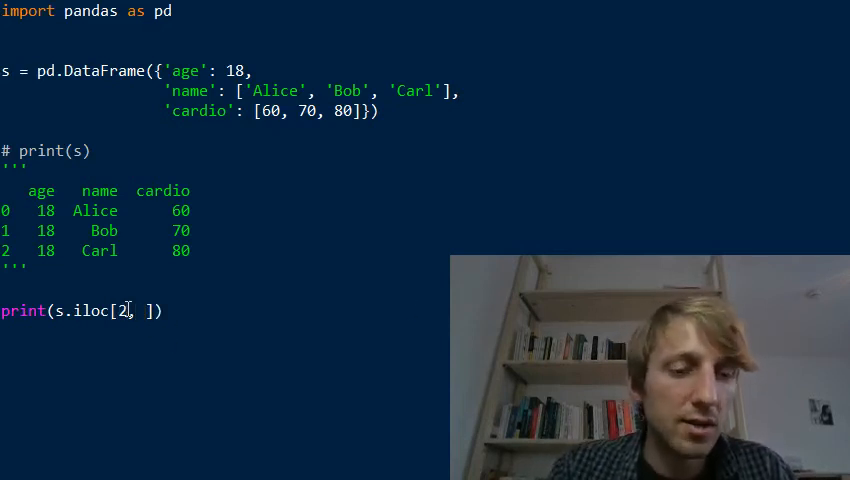
text(1)
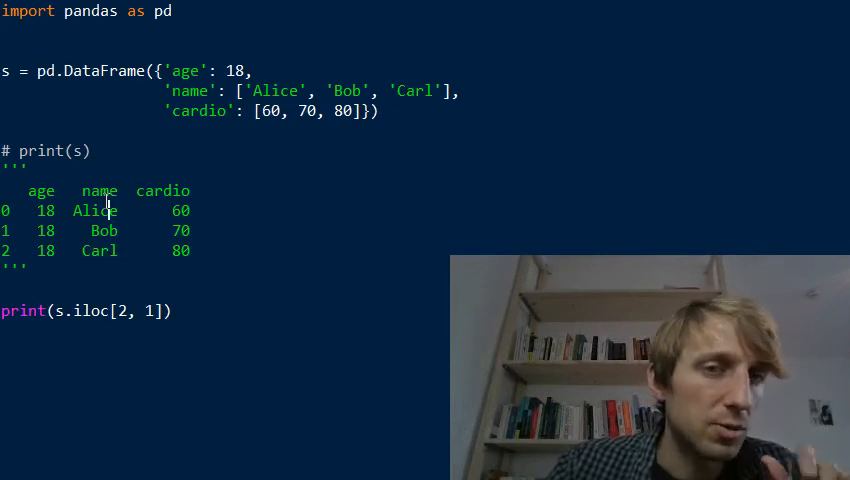
double_click(98, 210)
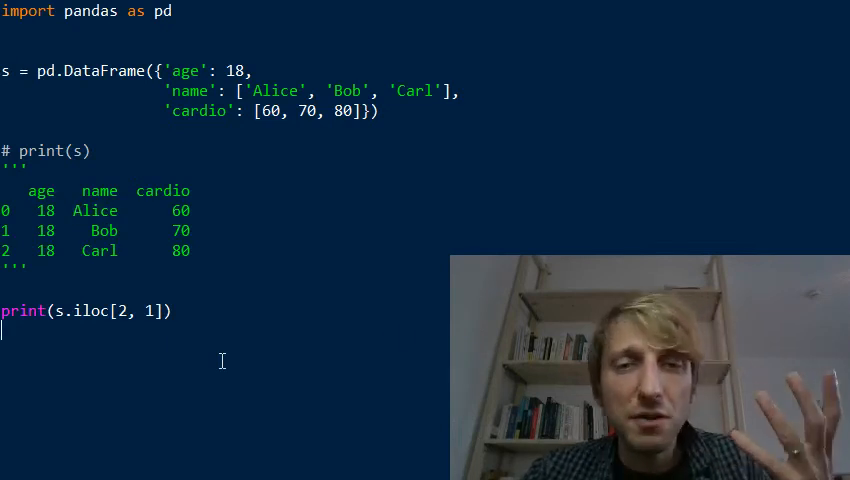
double_click(85, 310)
text(d)
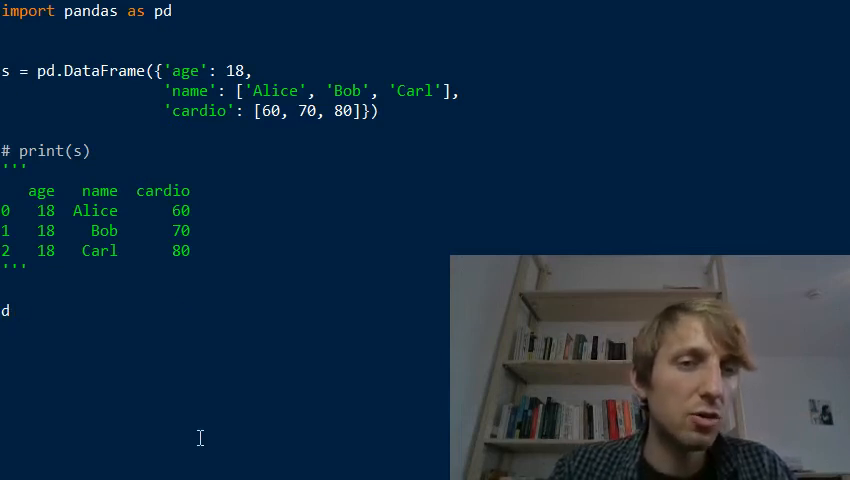
Write s['age'] = 16 with print(s) on the line below.
text(['age)
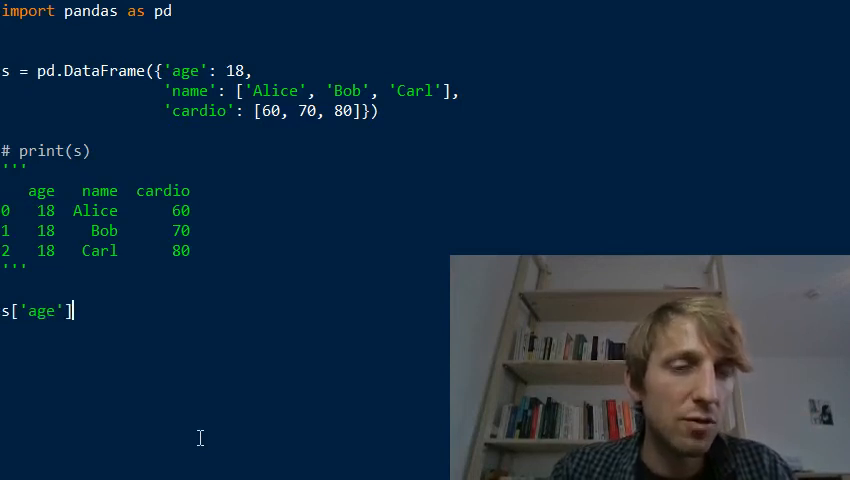
text(=)
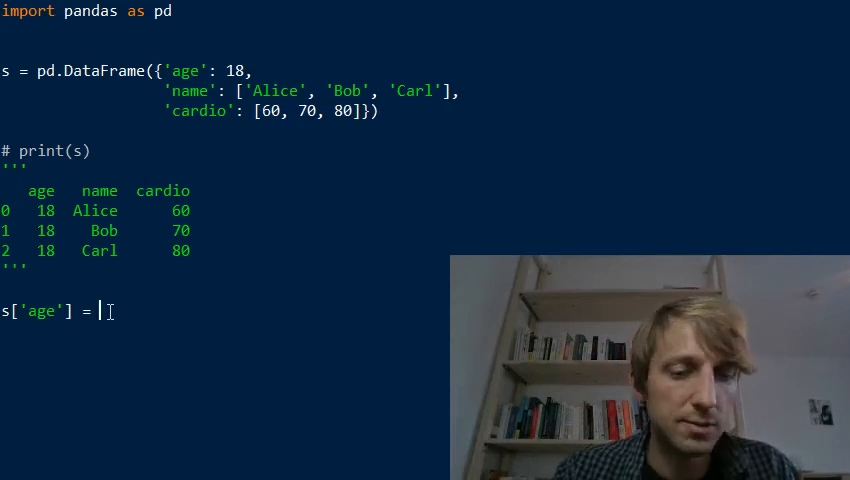
text(16)
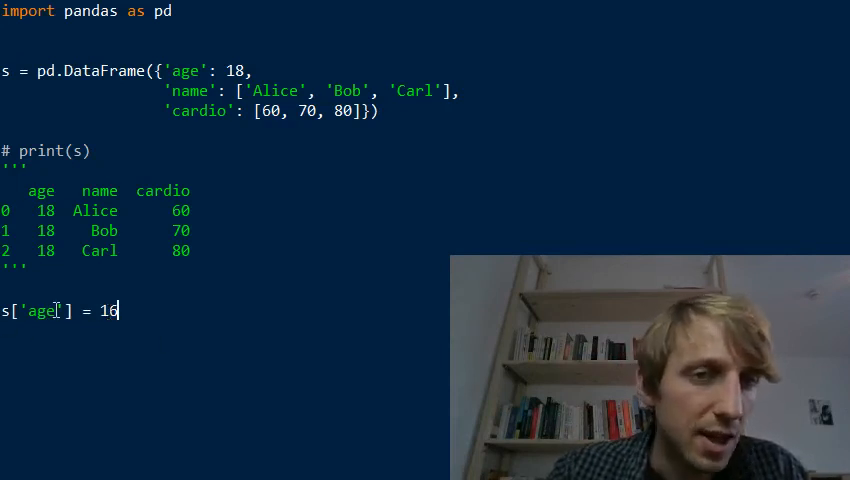
double_click(105, 311)
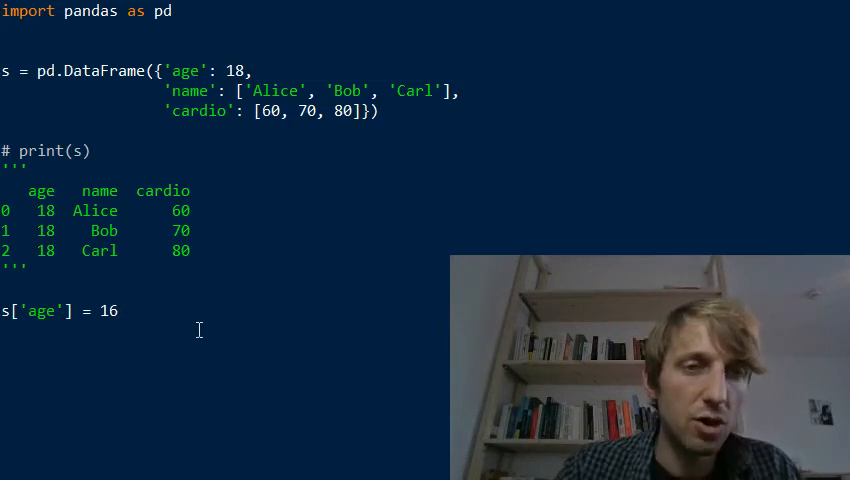
text(print(s))
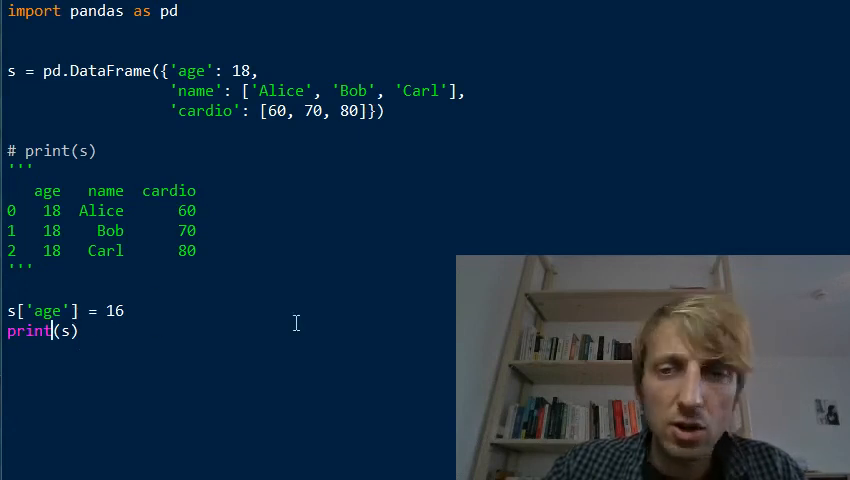
mouse_move(172, 308)
text([)
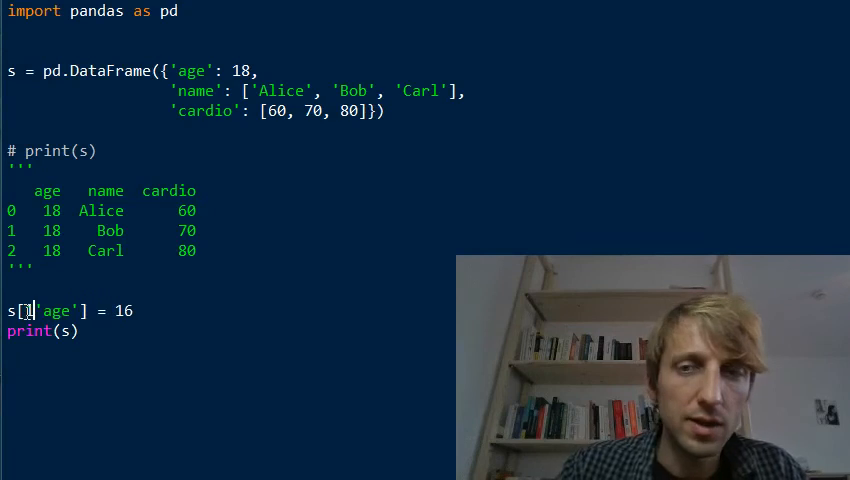
Change the assignment to s.loc[1:, 'age'] = 16.
text(:,)
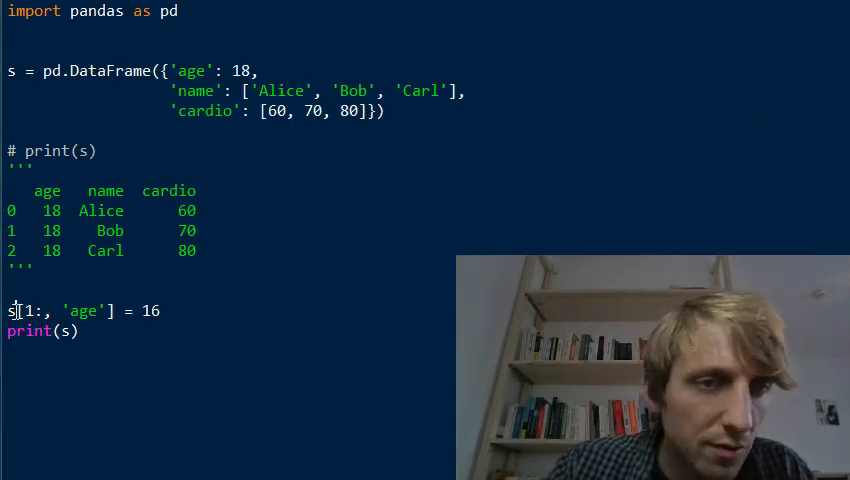
text(.loc)
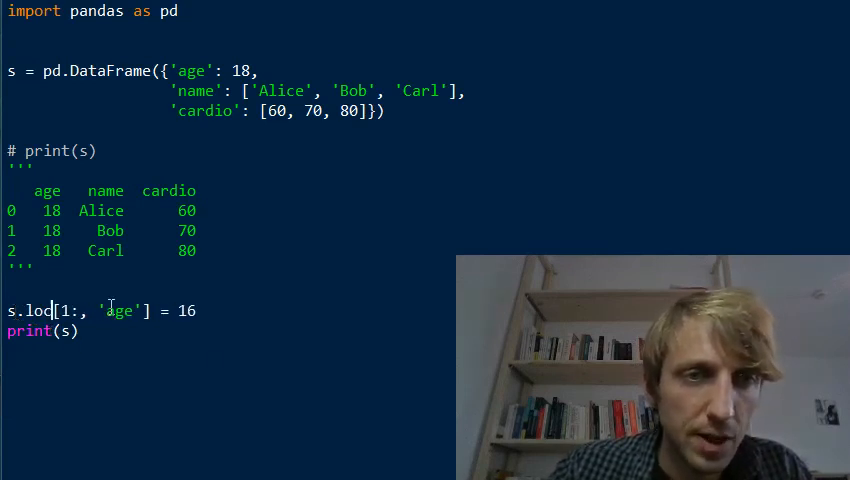
key(enter)
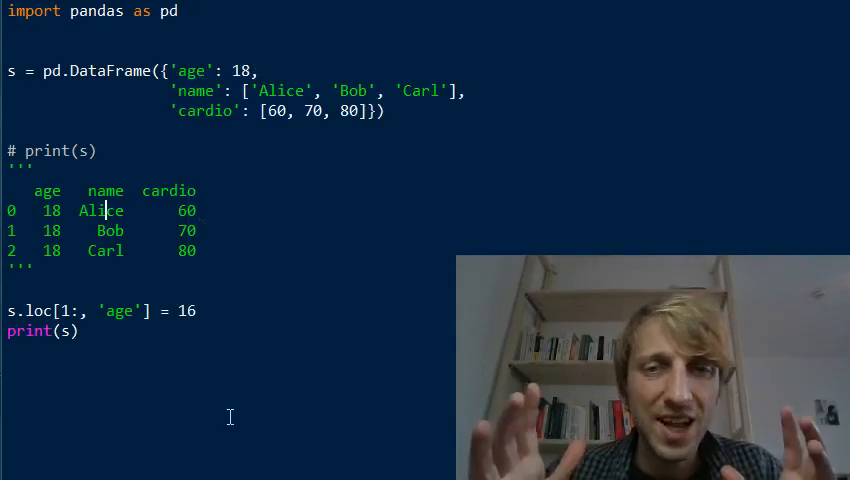
mouse_move(454, 193)
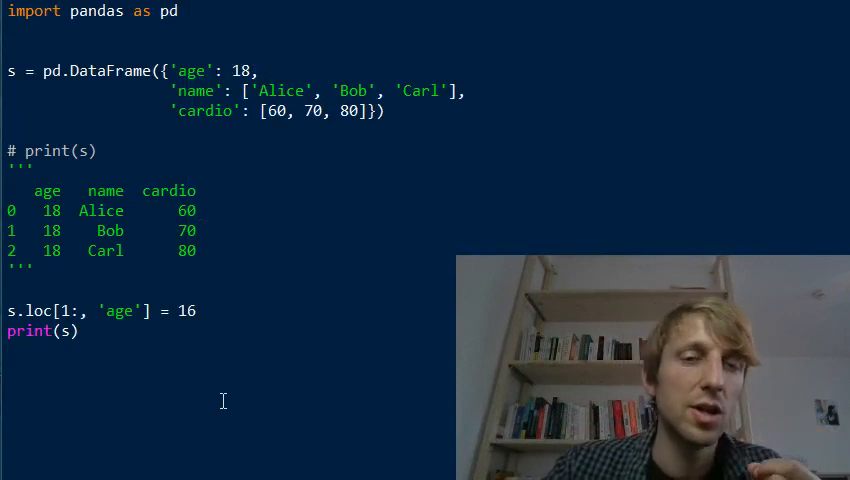
mouse_move(233, 413)
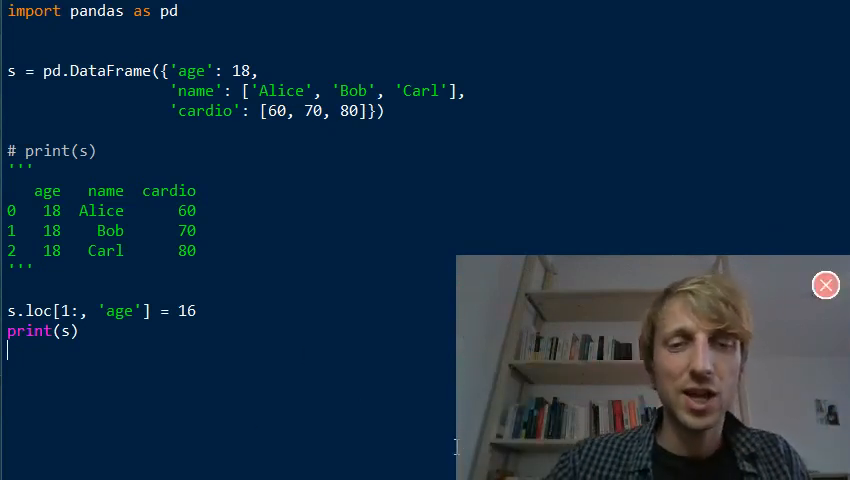
mouse_move(488, 431)
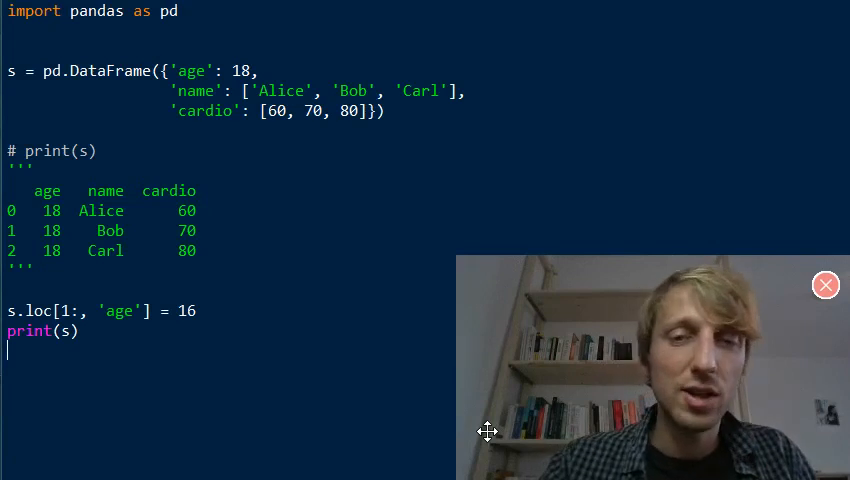